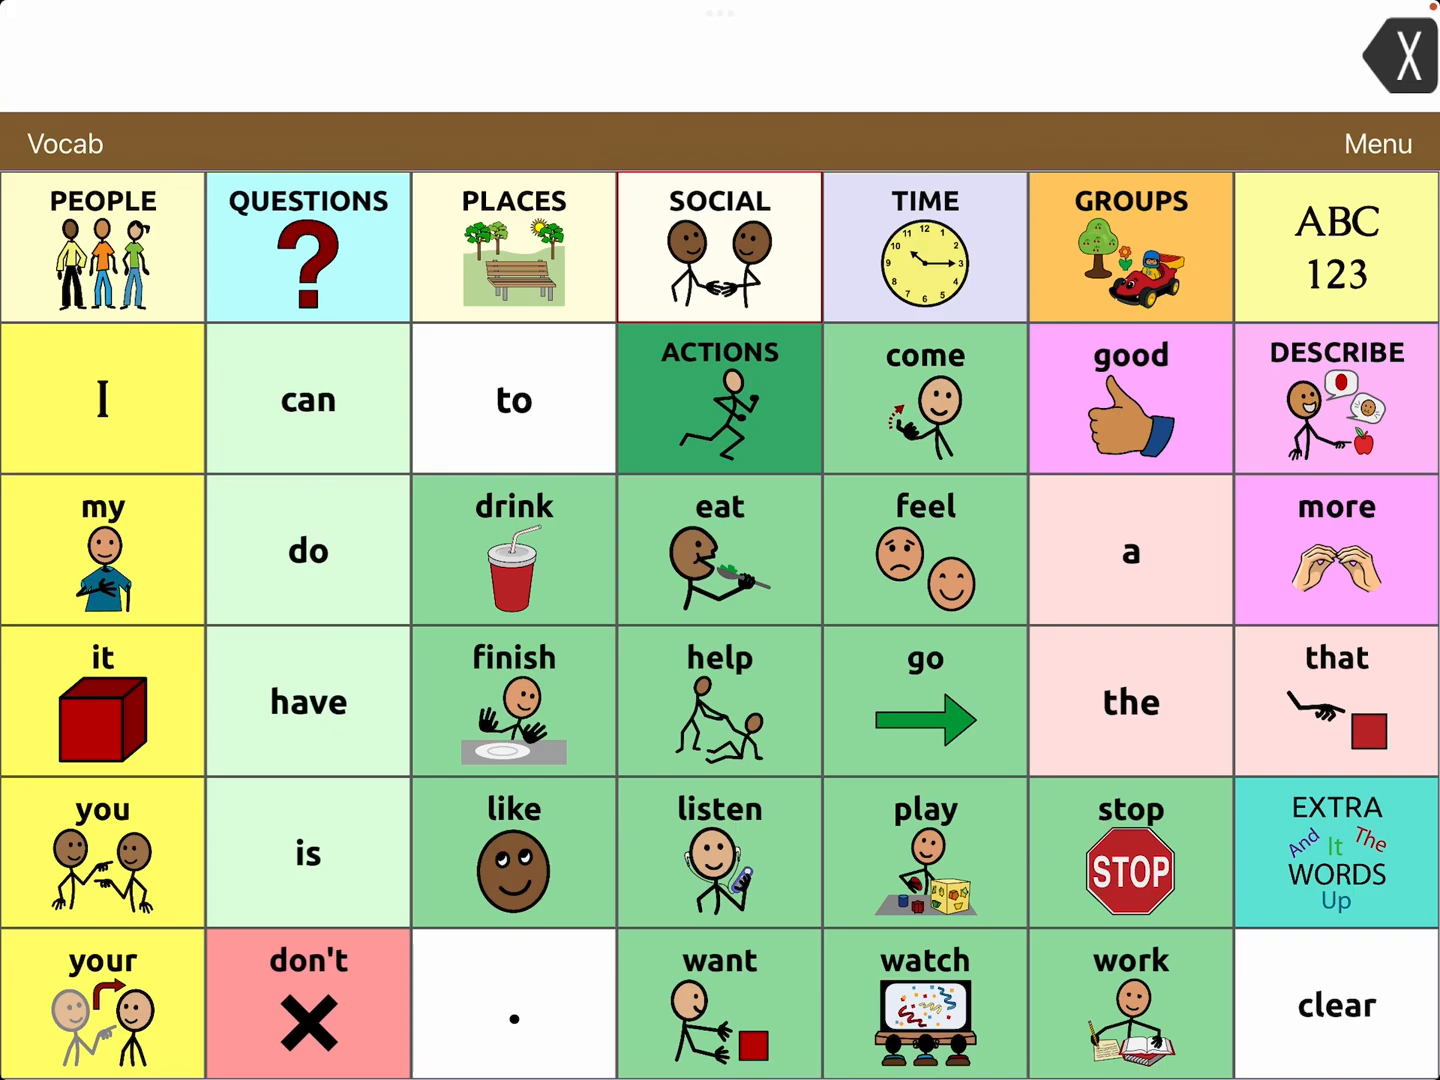
Re-link the ABC 123 button's Navigate action from KB-QWERTY to ._KB-Keyguard Alphabetical and save.
left_click(1337, 247)
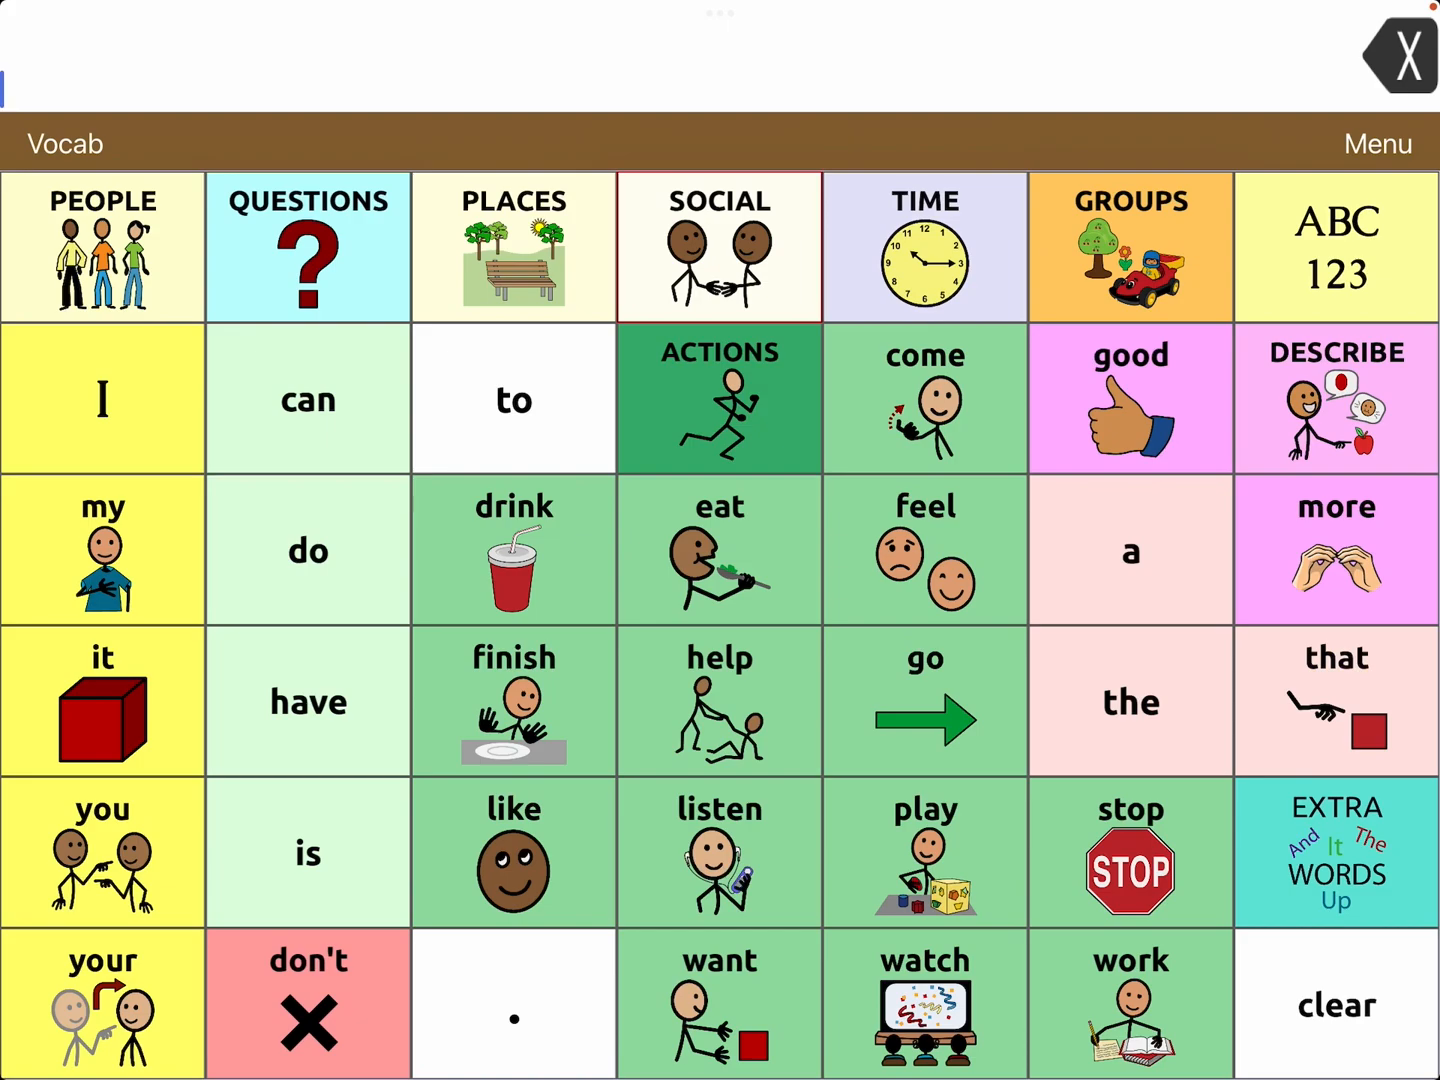
left_click(1378, 144)
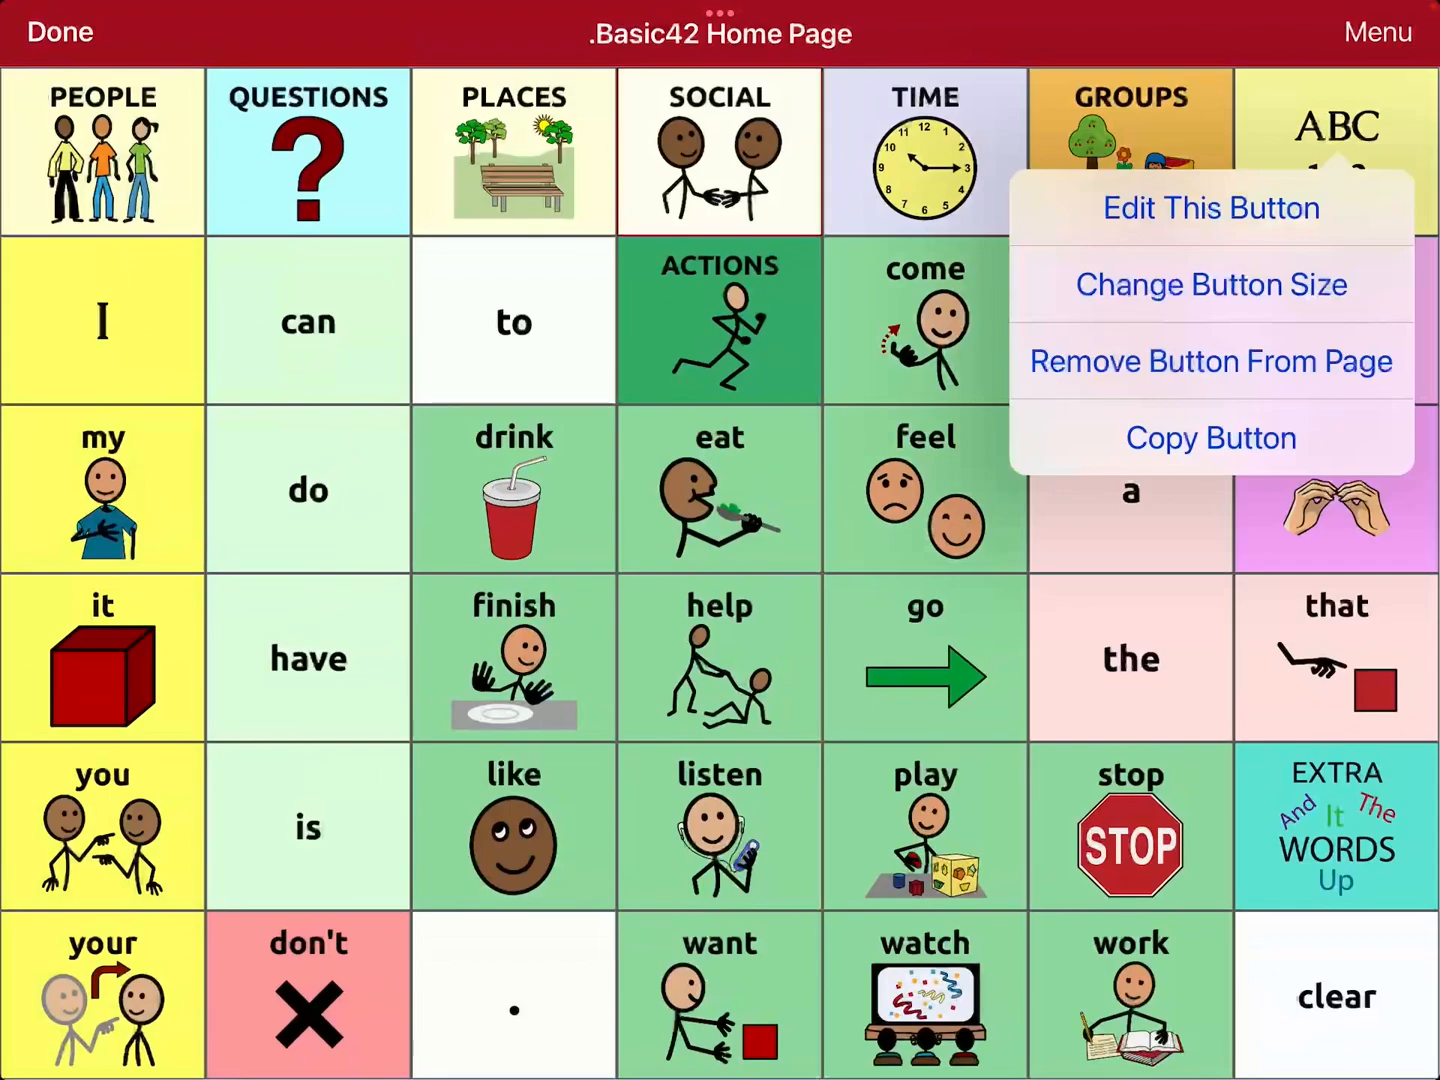
left_click(1210, 207)
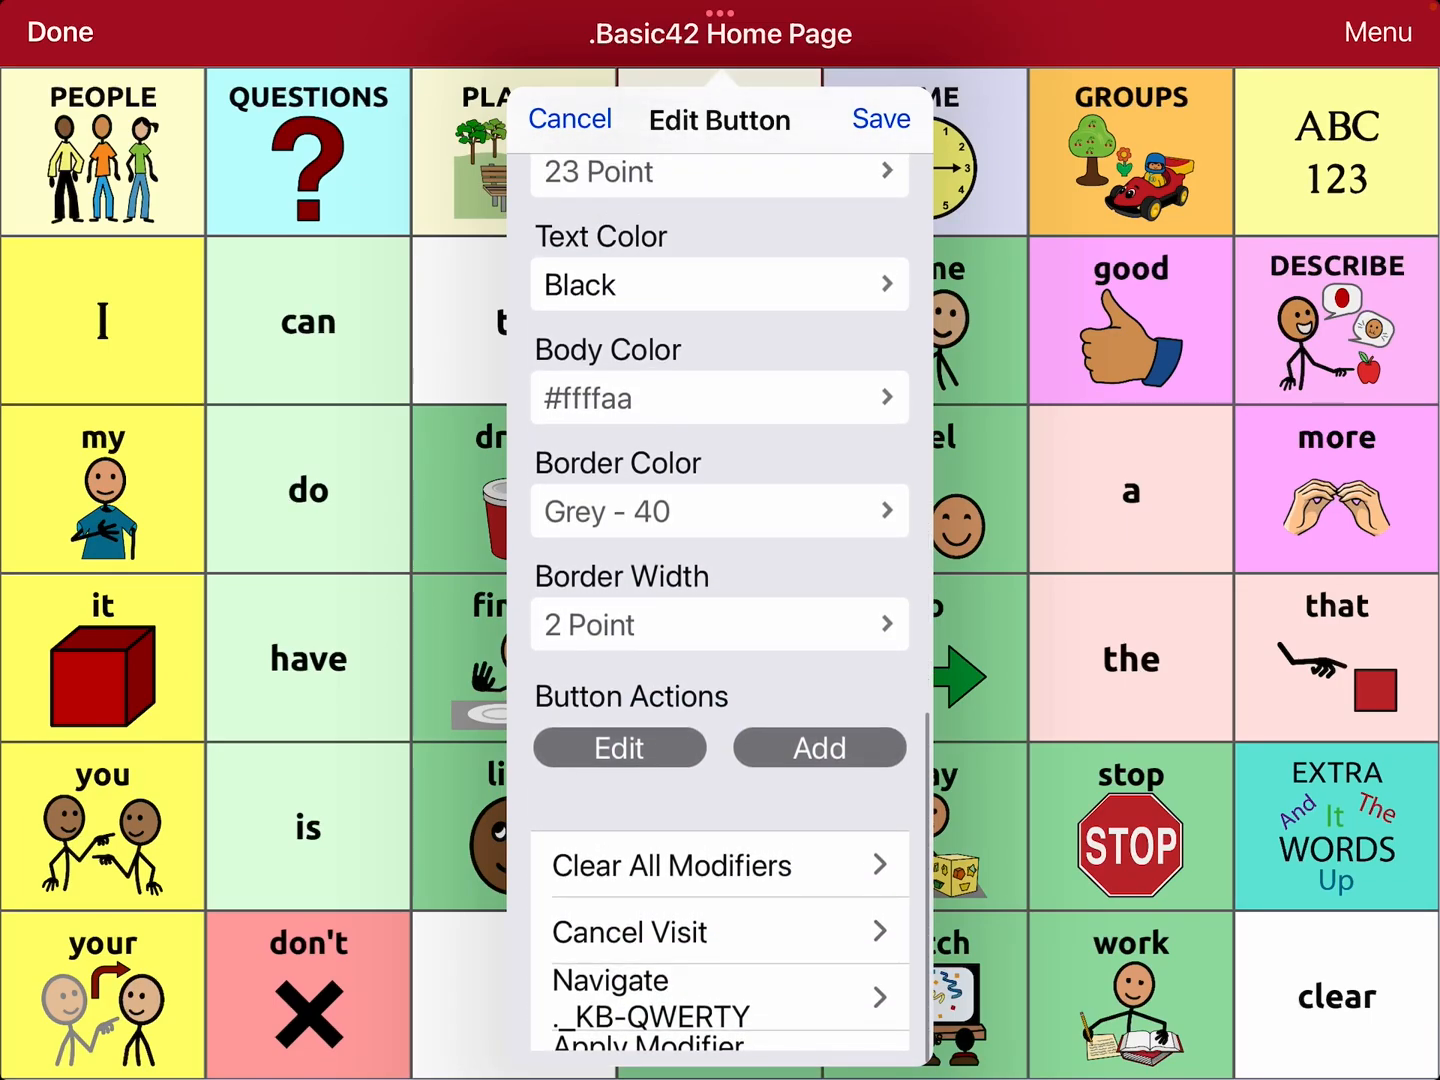
left_click(818, 747)
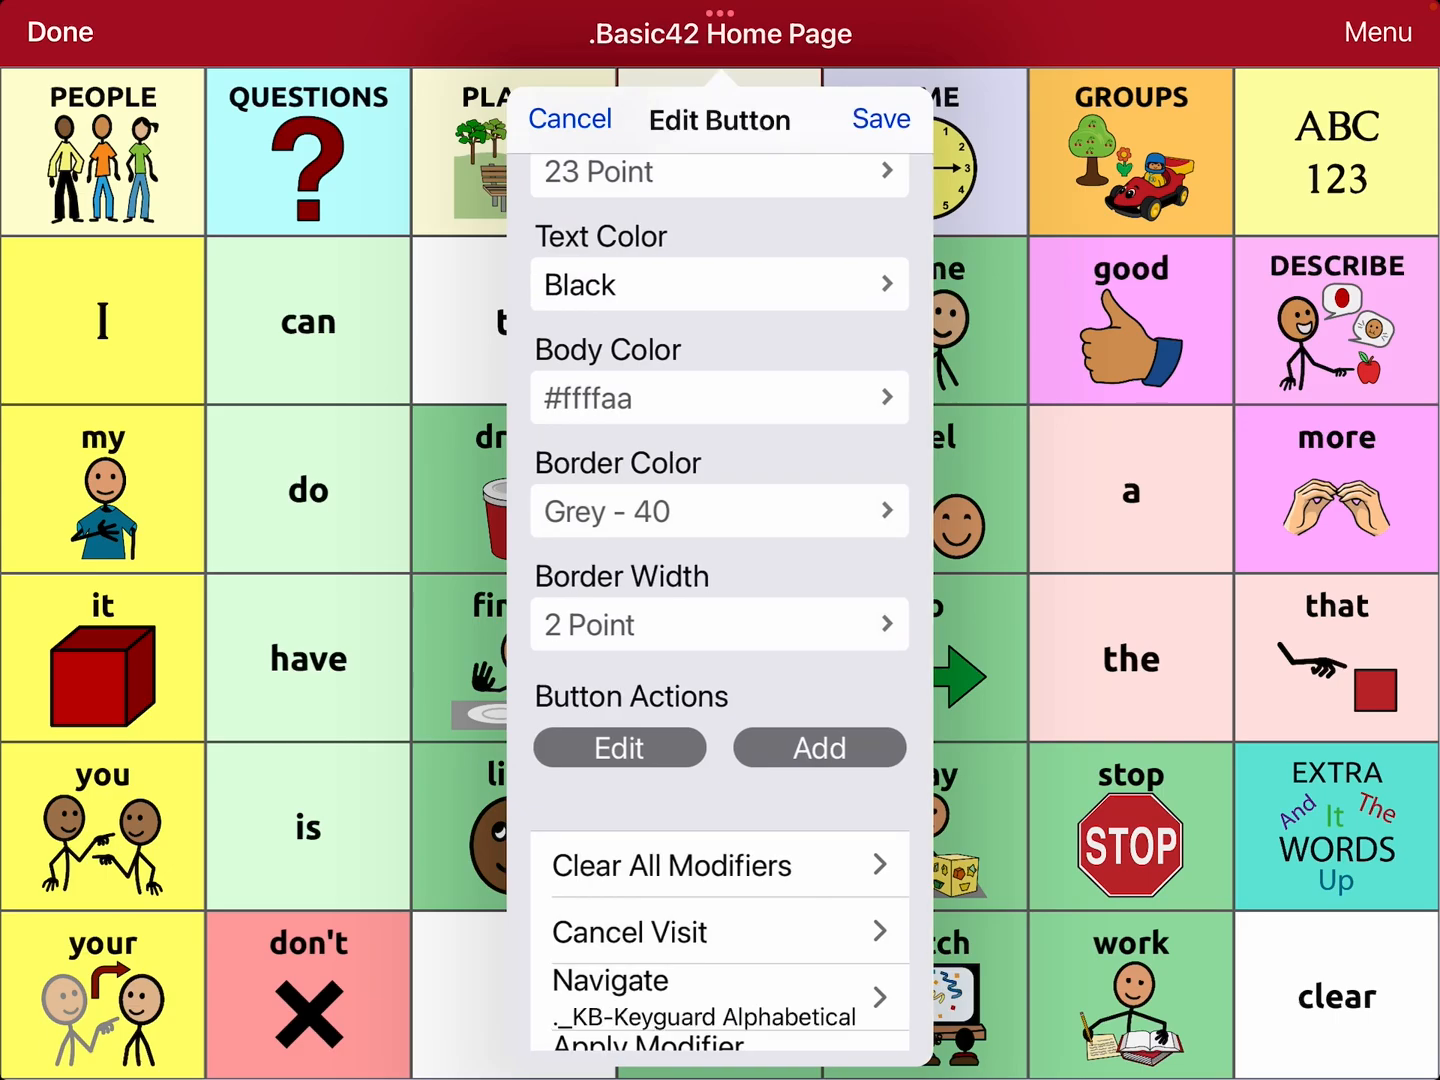
left_click(569, 118)
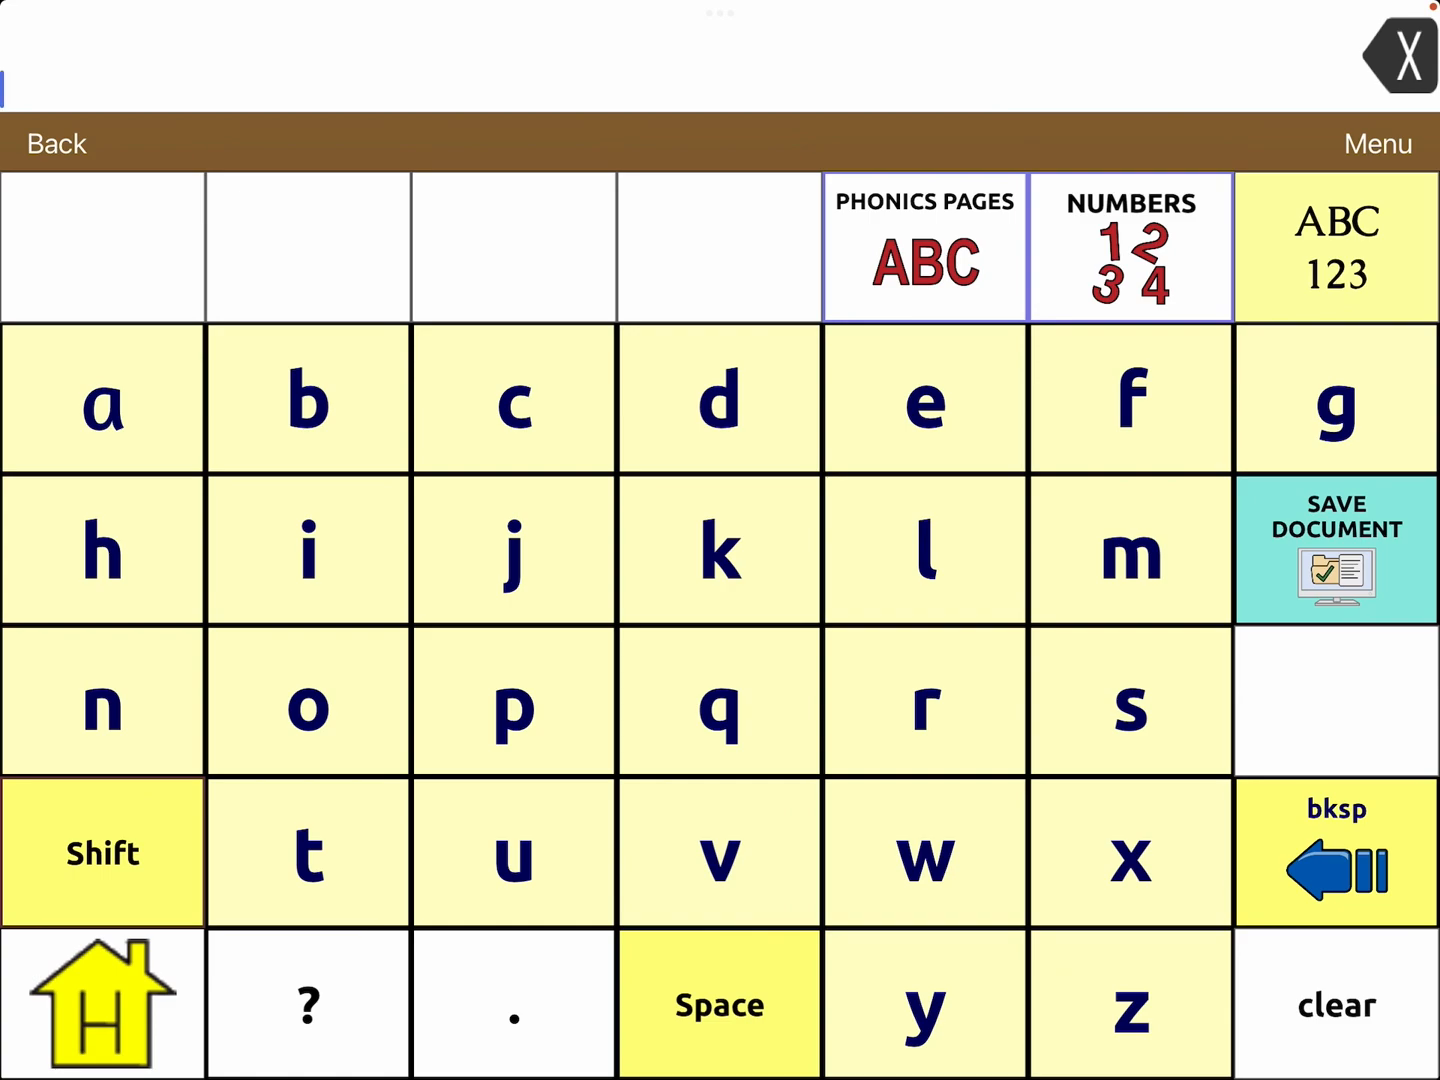
View the NUMBERS keyboard page, then go back to the home page.
left_click(1130, 247)
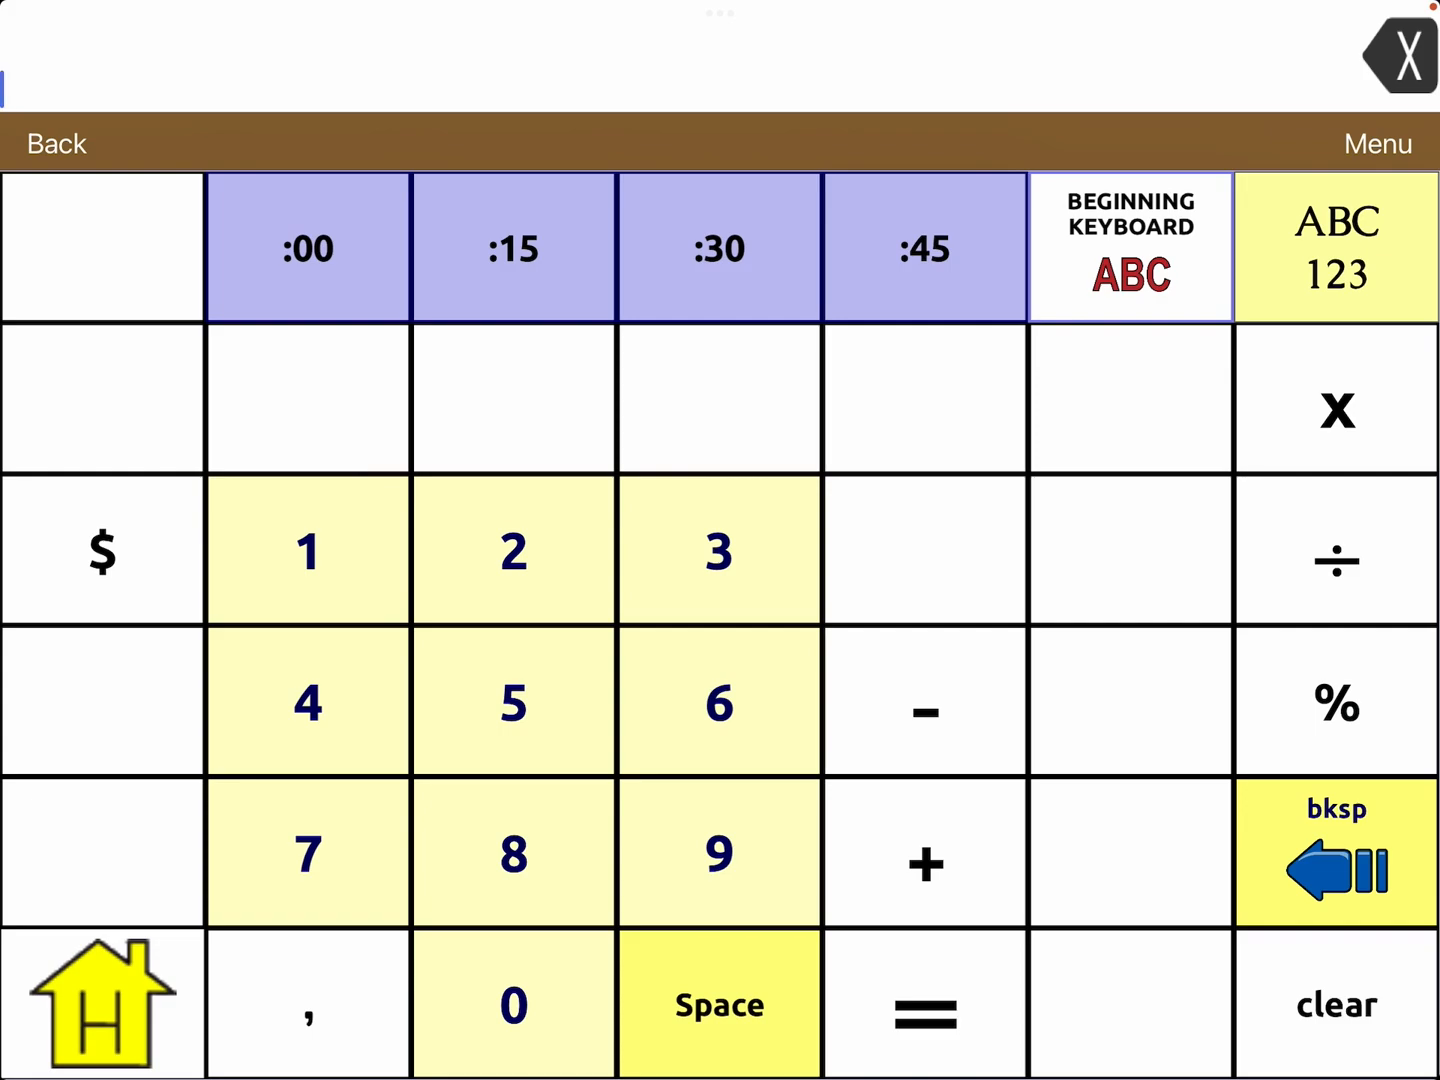
left_click(1130, 245)
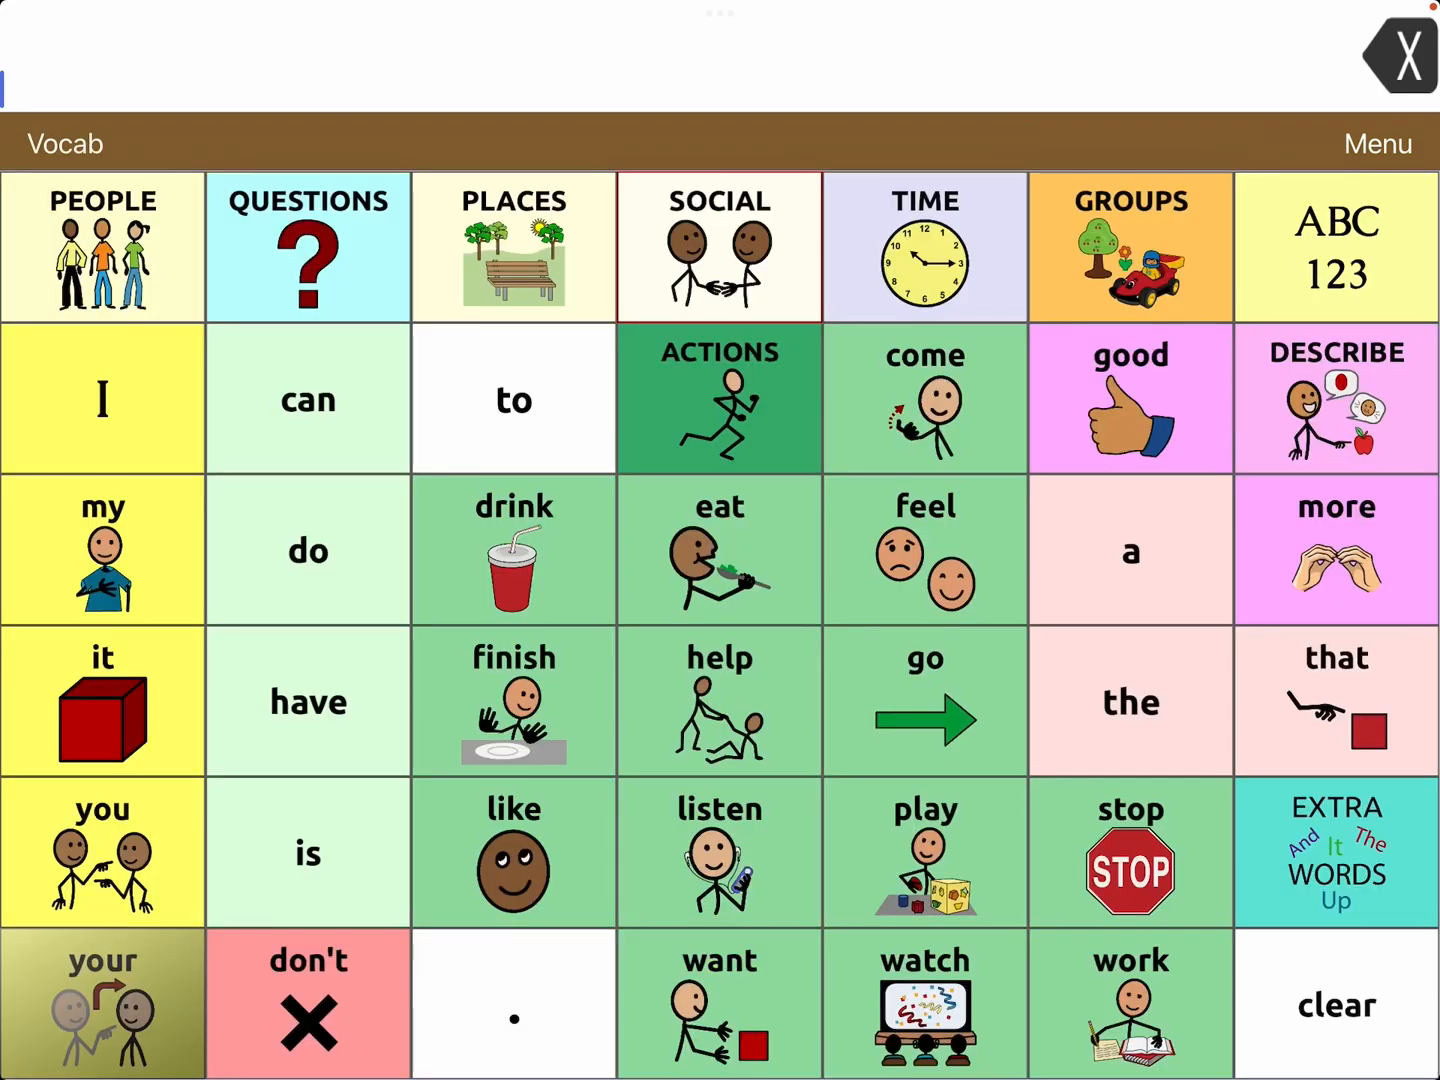
Enter Edit Page mode and open the ABC 123 button's edit settings.
left_click(1378, 143)
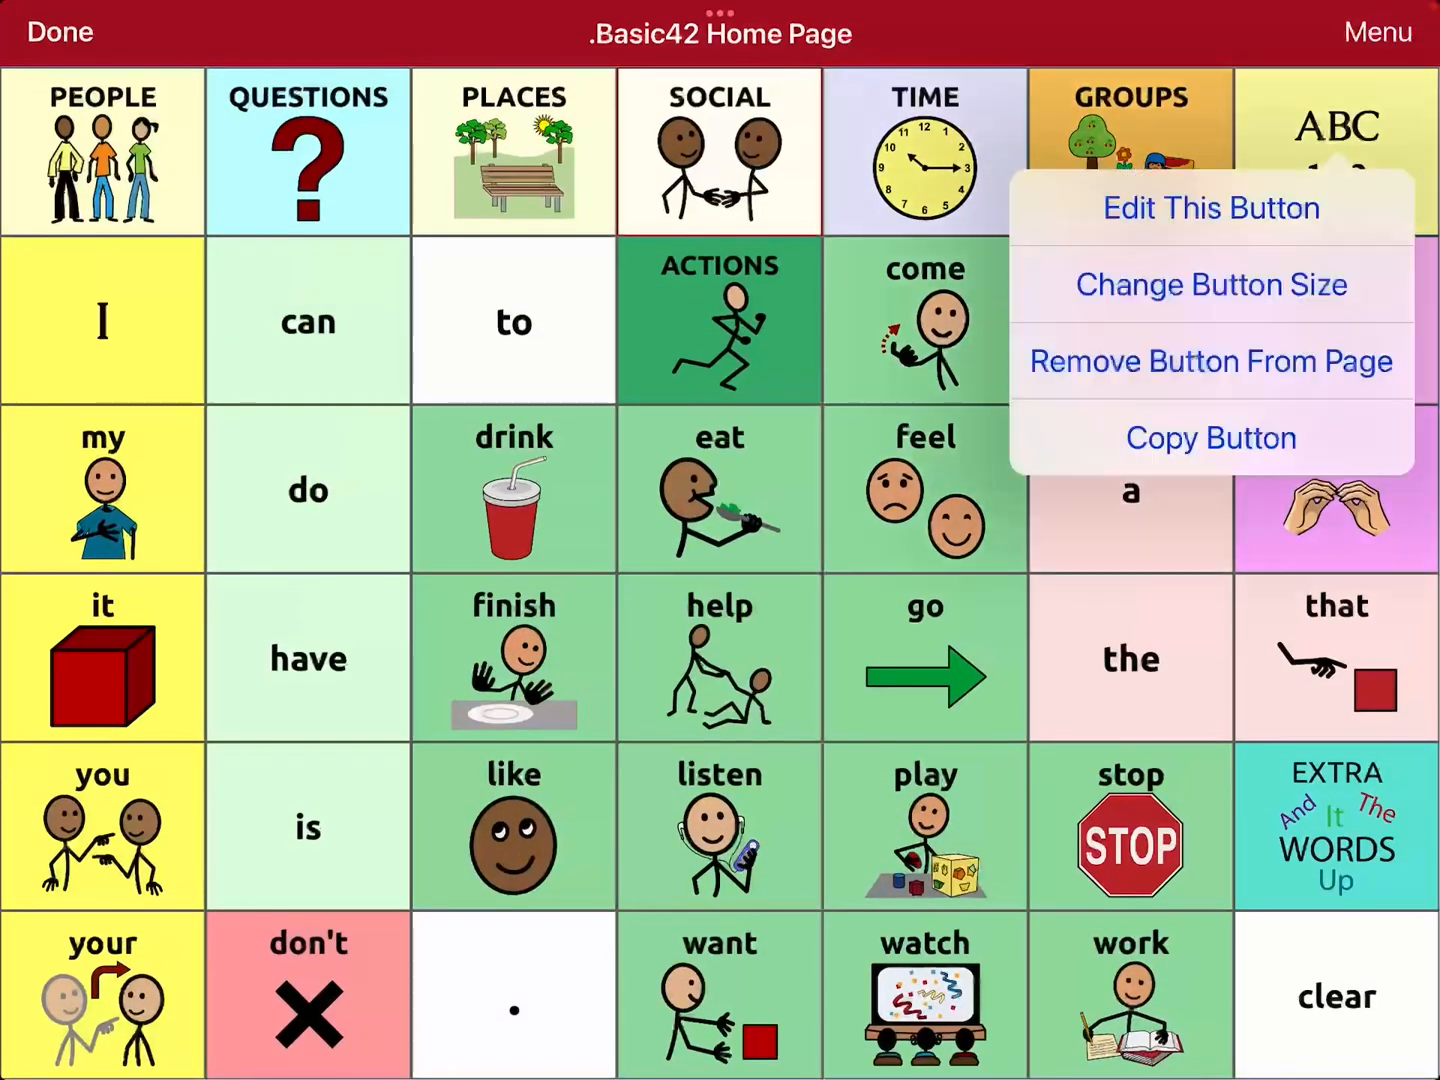
left_click(1210, 208)
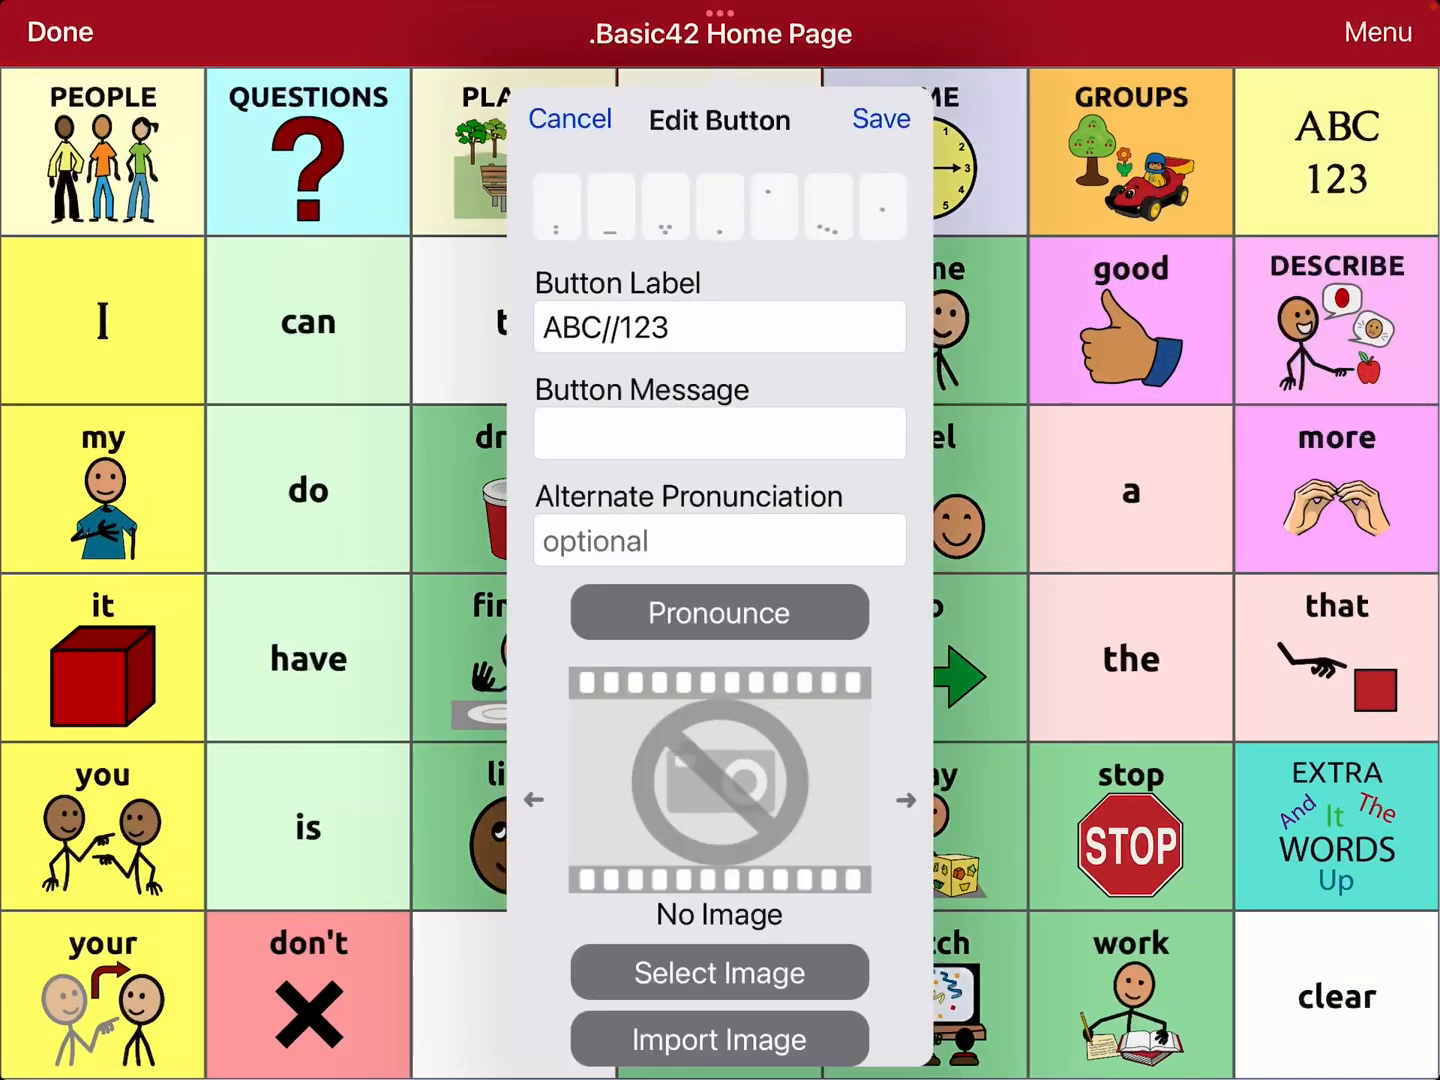